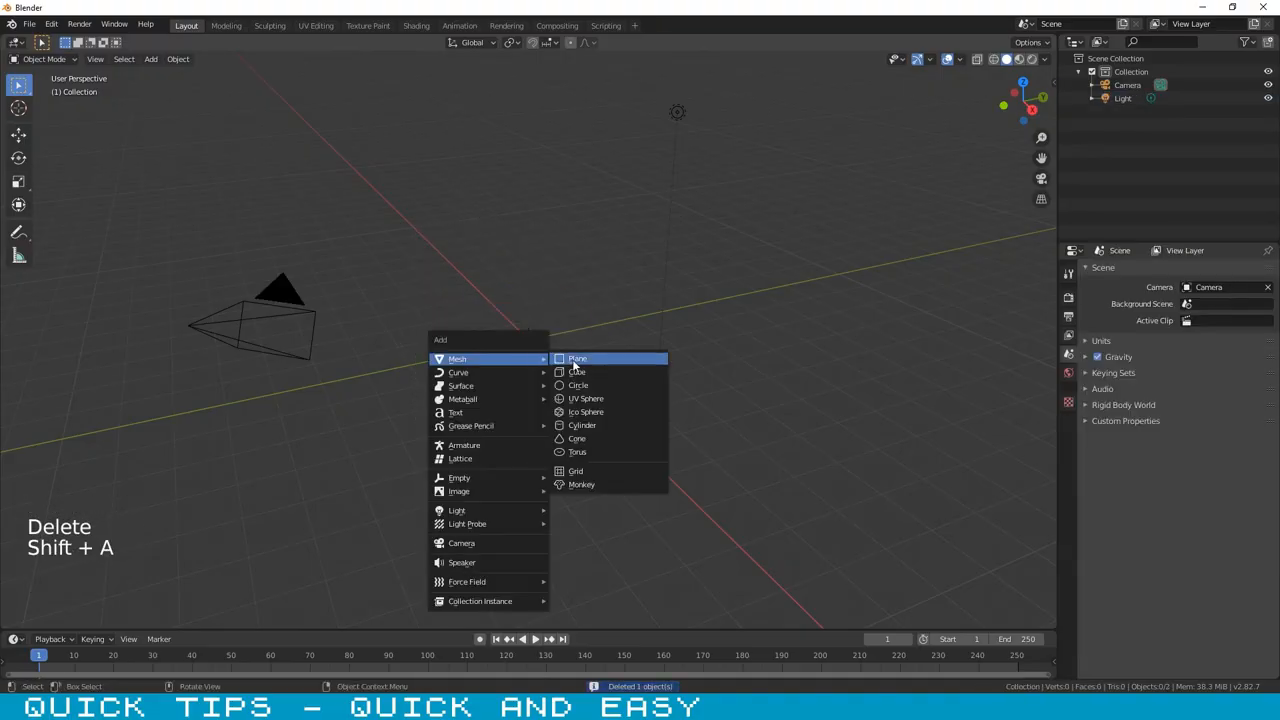
Step: Replace the default cube with a scaled-up mesh plane at the scene origin
left_click(576, 358)
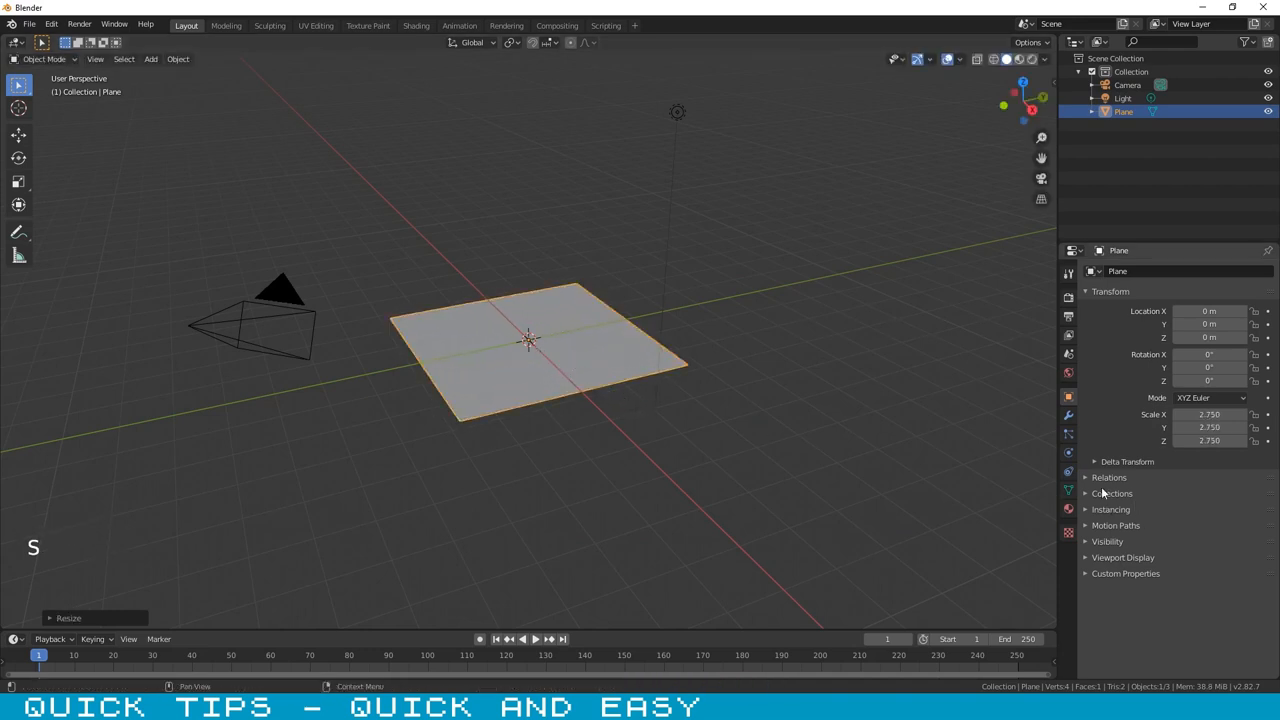
Step: Create a new material on the plane with a green base colour
left_click(1068, 508)
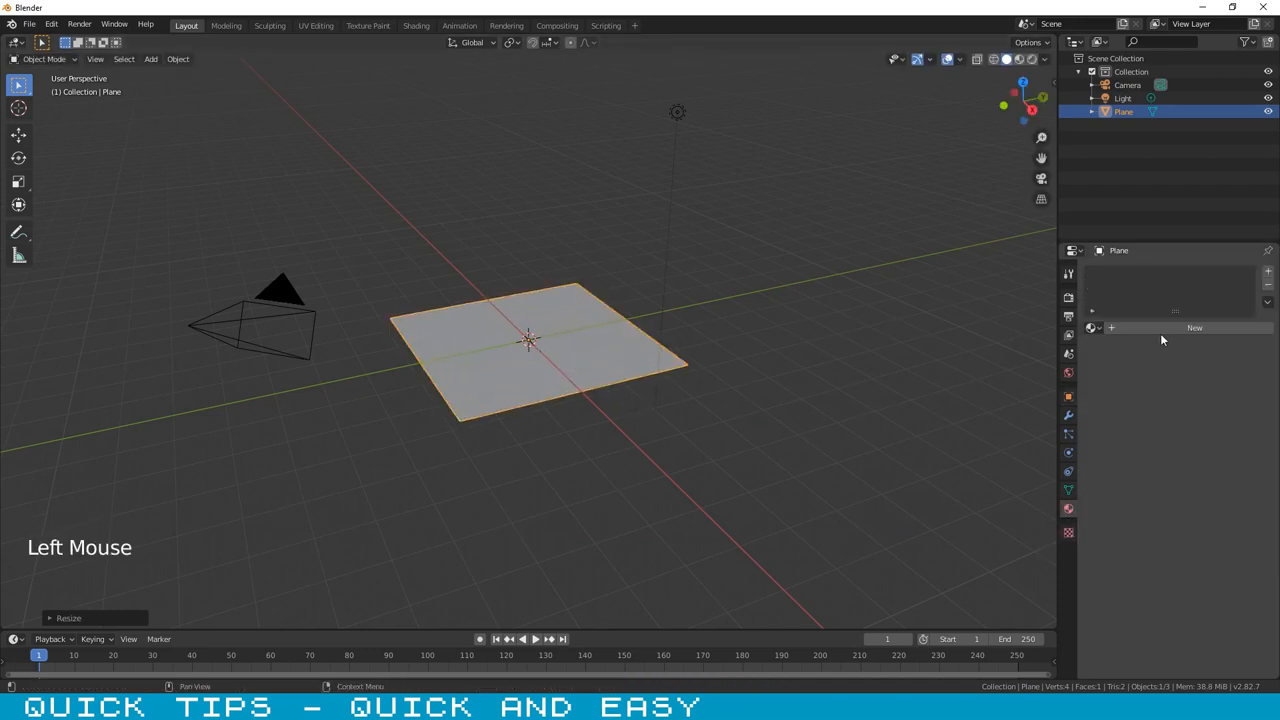
left_click(1194, 328)
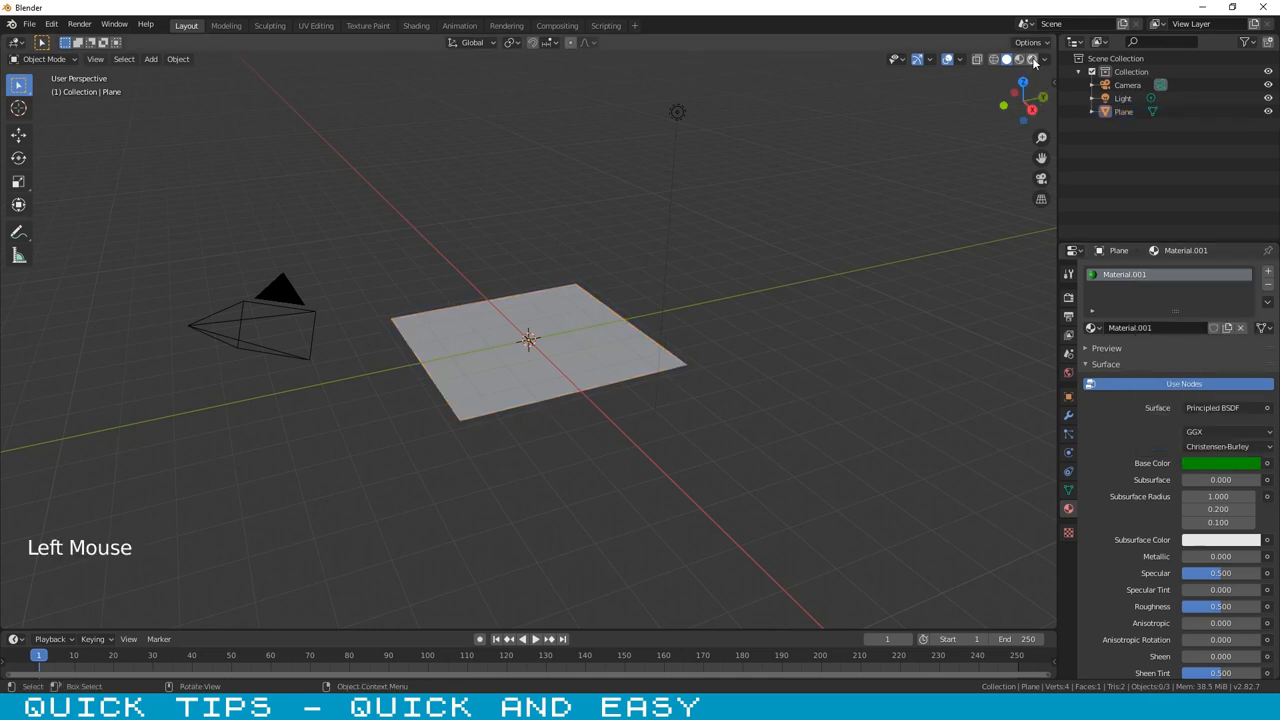
left_click(1036, 58)
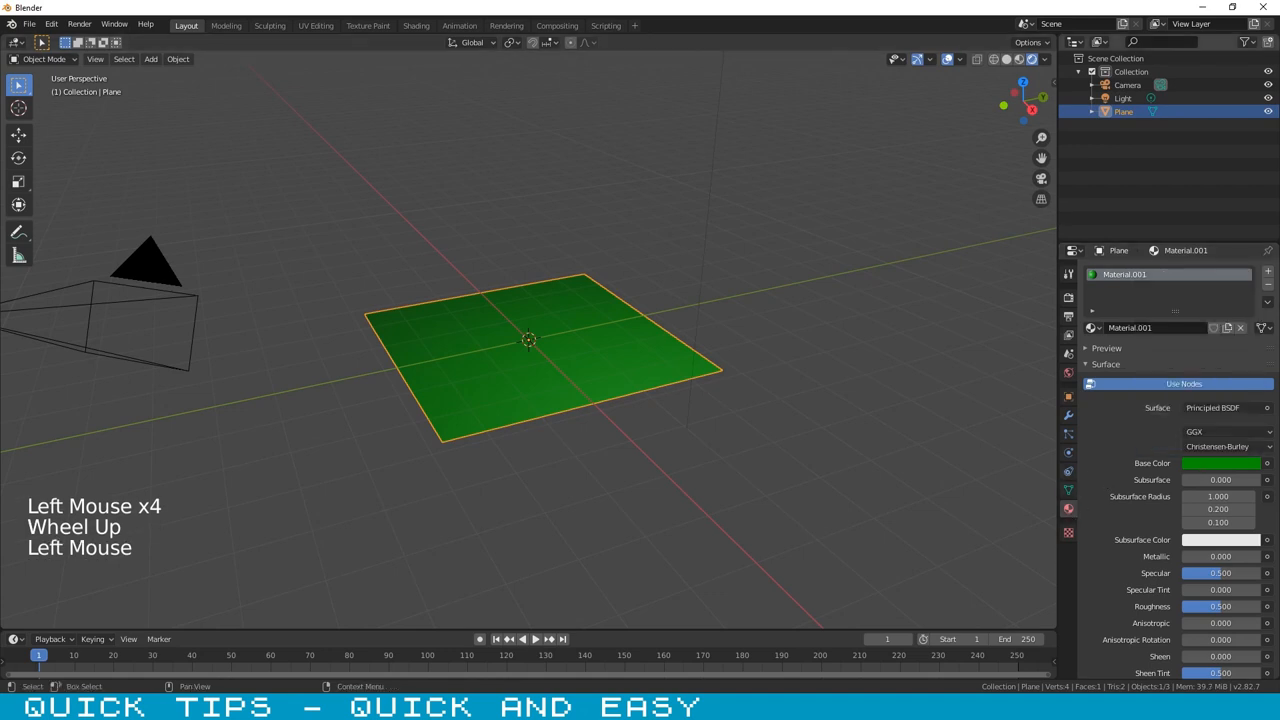
Step: Add a default particle system to the green plane
left_click(1228, 464)
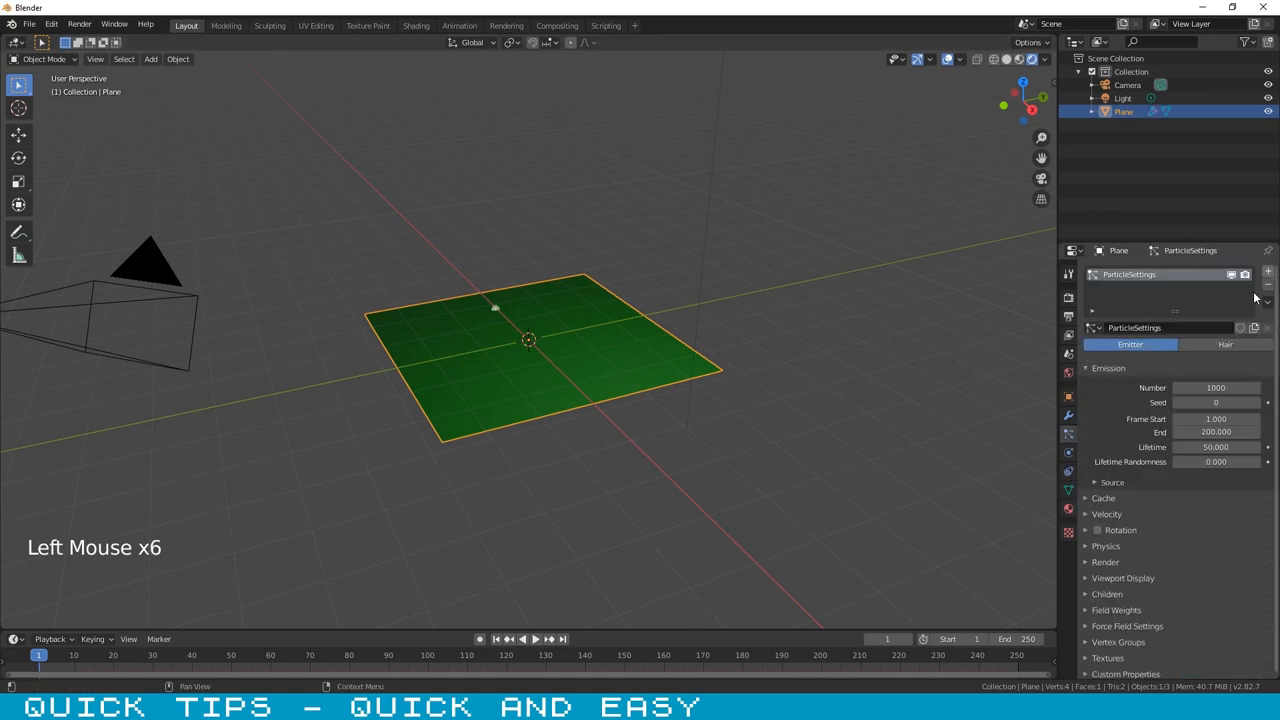
Step: Make the particles Hair type with a shortened hair length and reveal the Children settings
left_click(1224, 344)
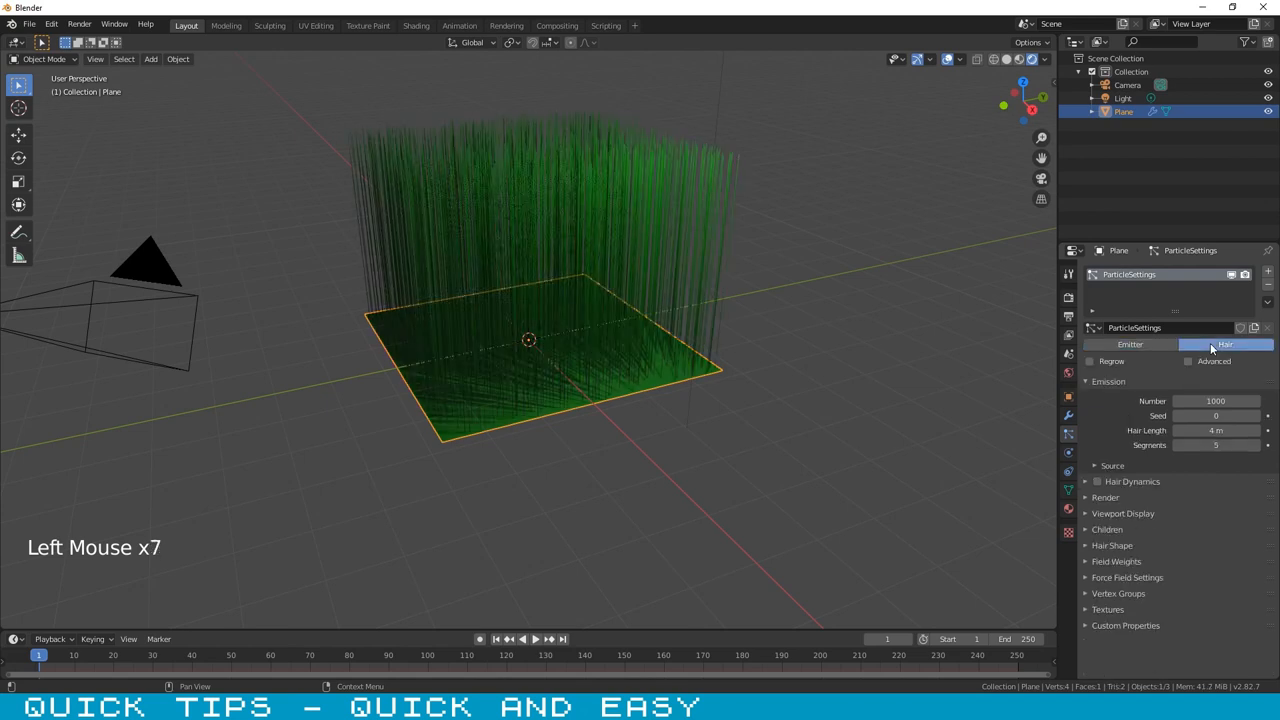
double_click(1212, 430)
type("0.")
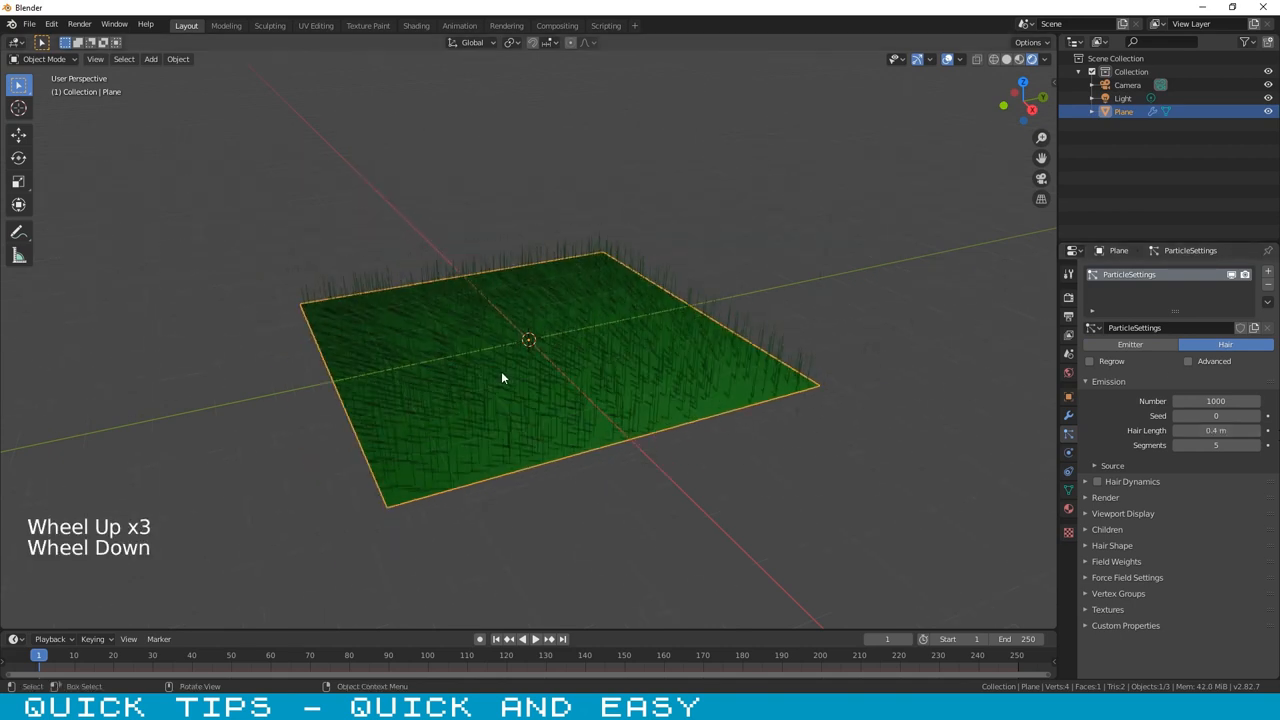
left_click(1092, 530)
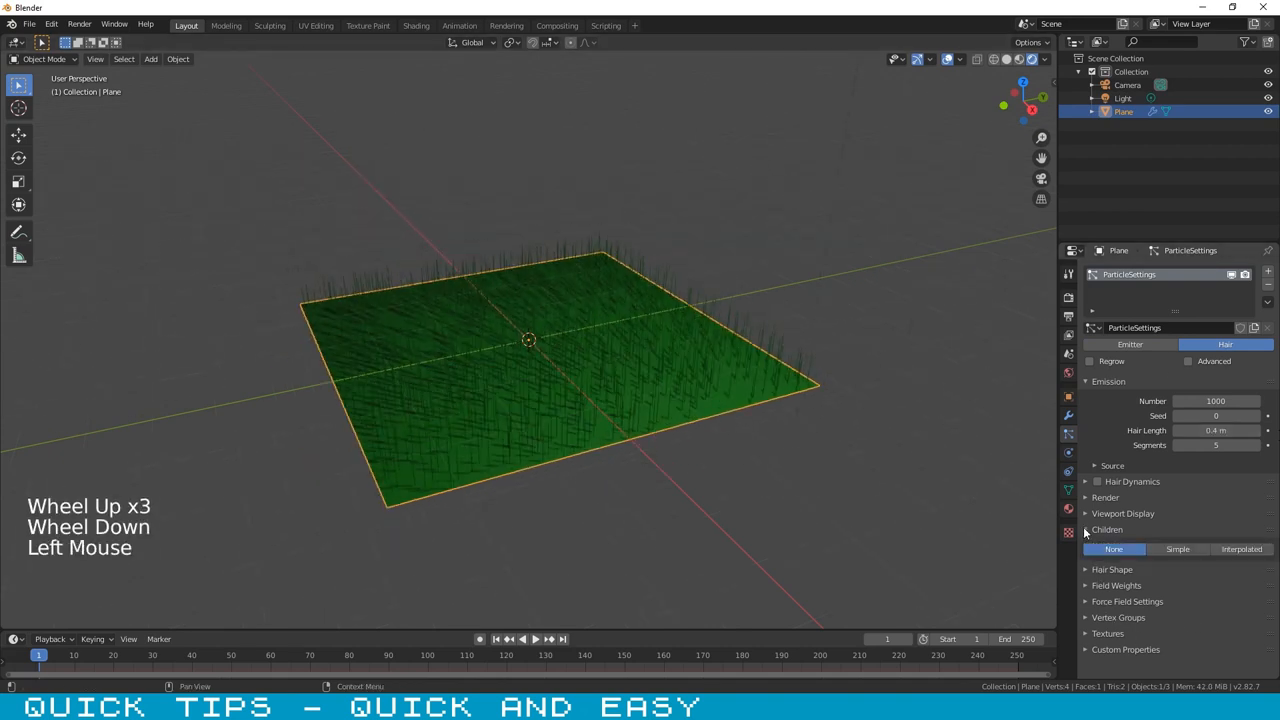
Step: Enable Simple child particles so the hair covers the plane densely
left_click(1176, 548)
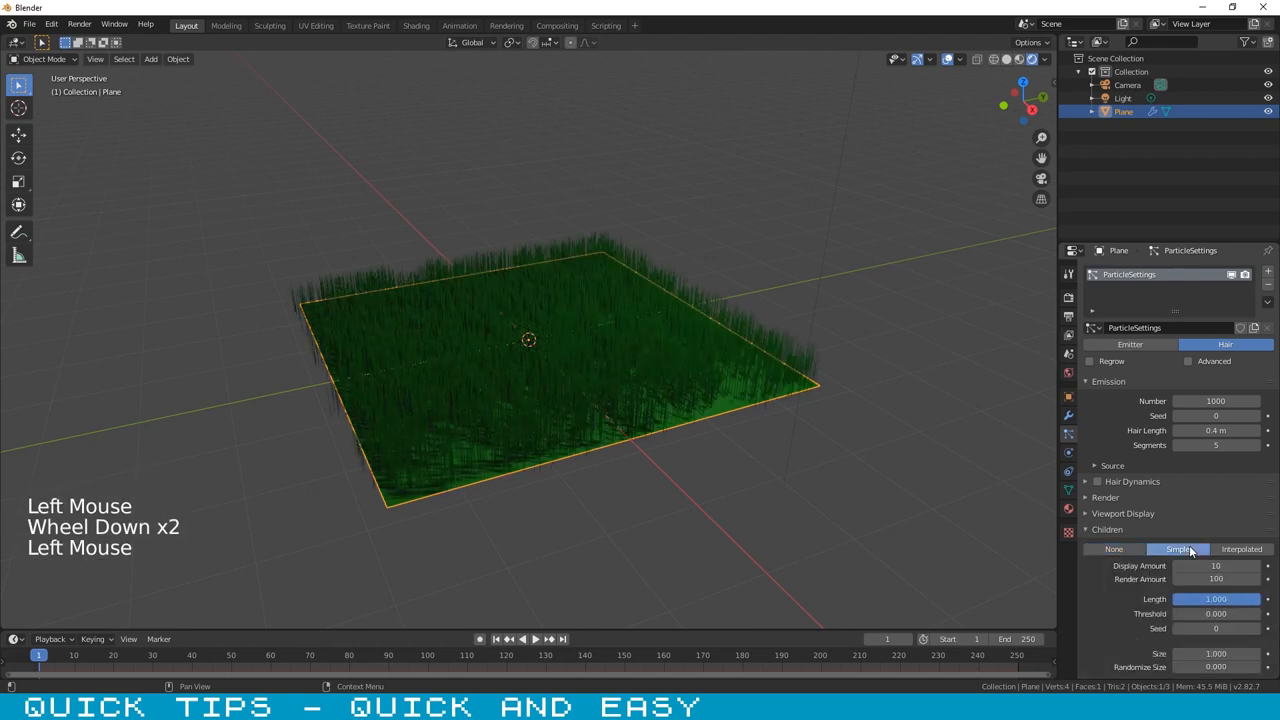
scroll("down", 3)
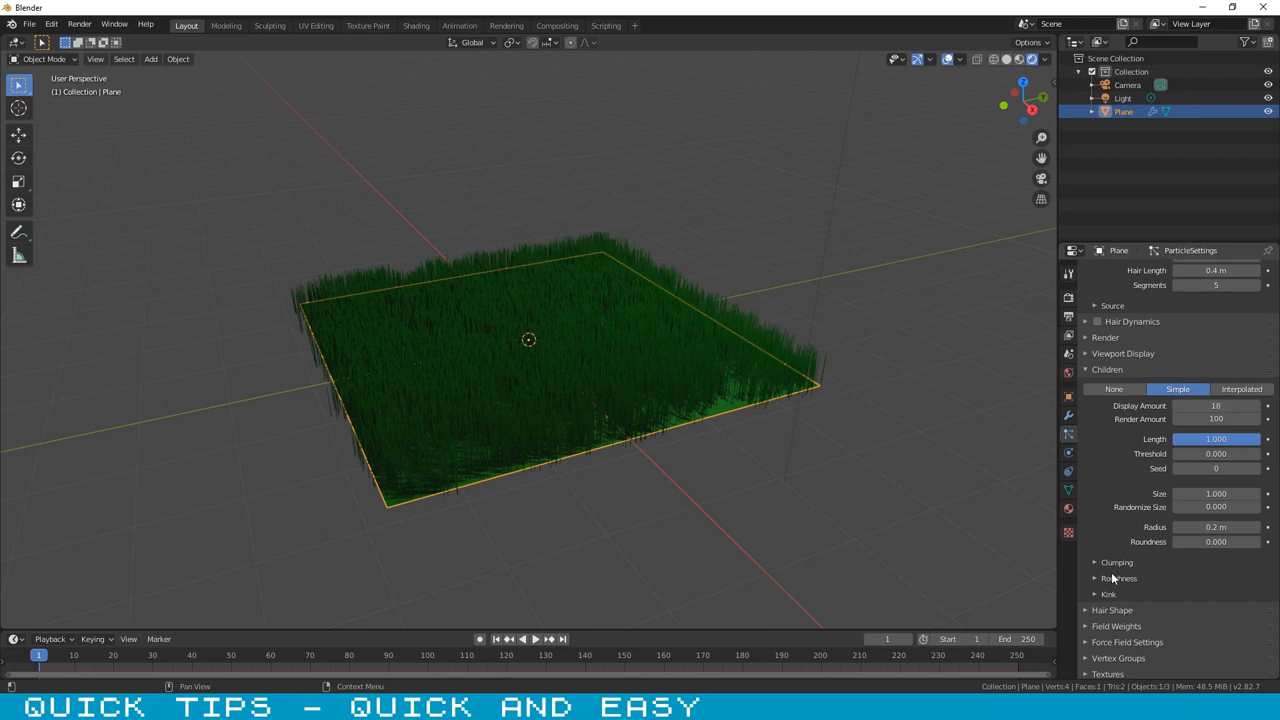
Step: Raise the child Roughness values so the grass strands look tousled and uneven
scroll("down", 3)
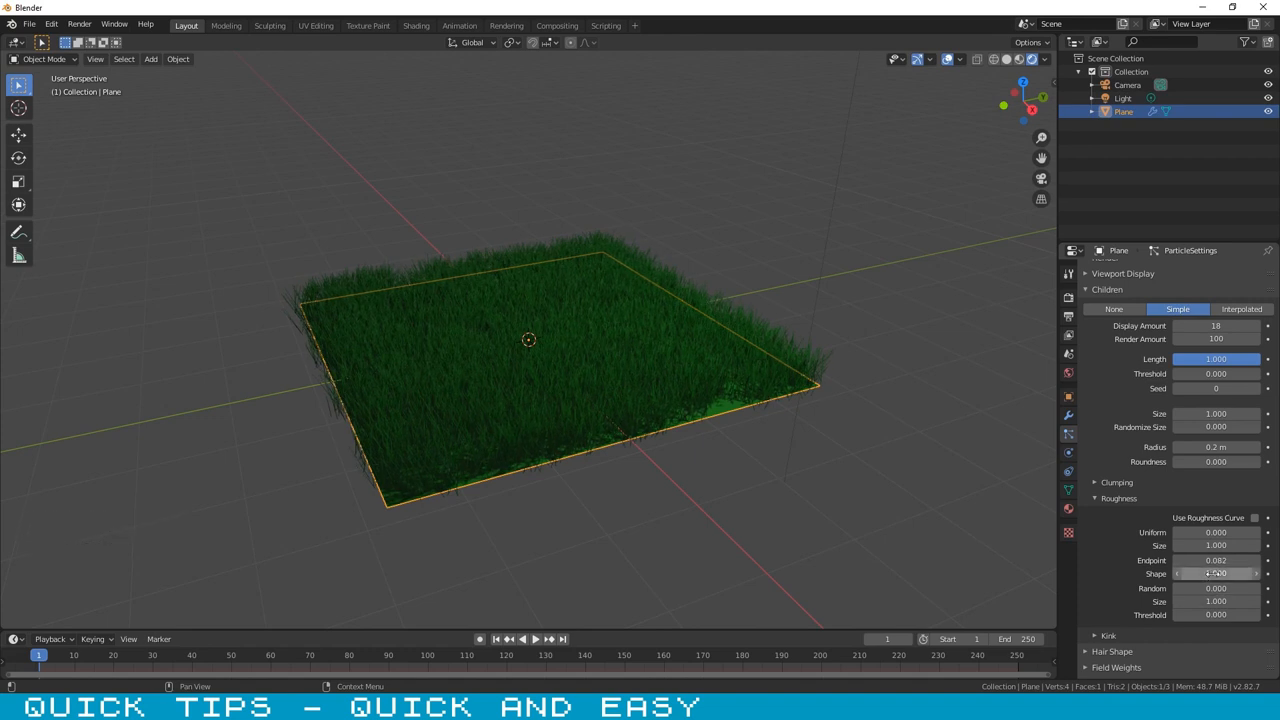
left_click_drag(1216, 572, 1240, 572)
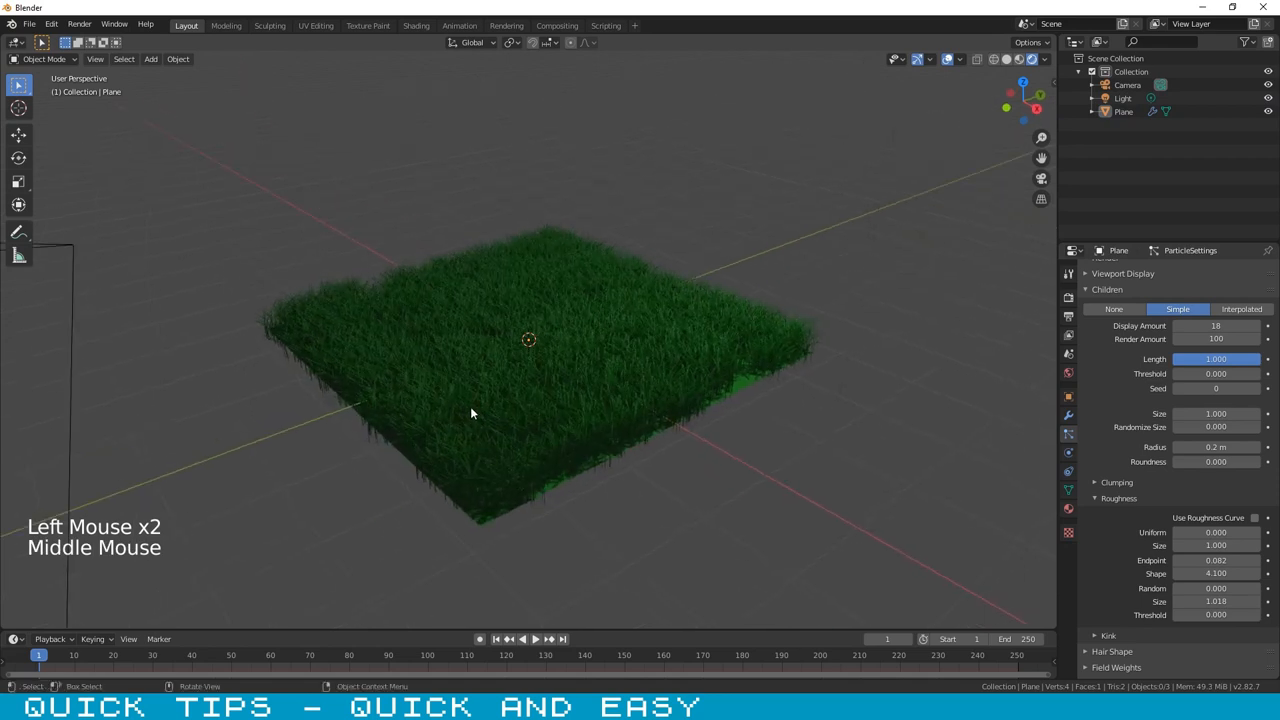
scroll("up", 3)
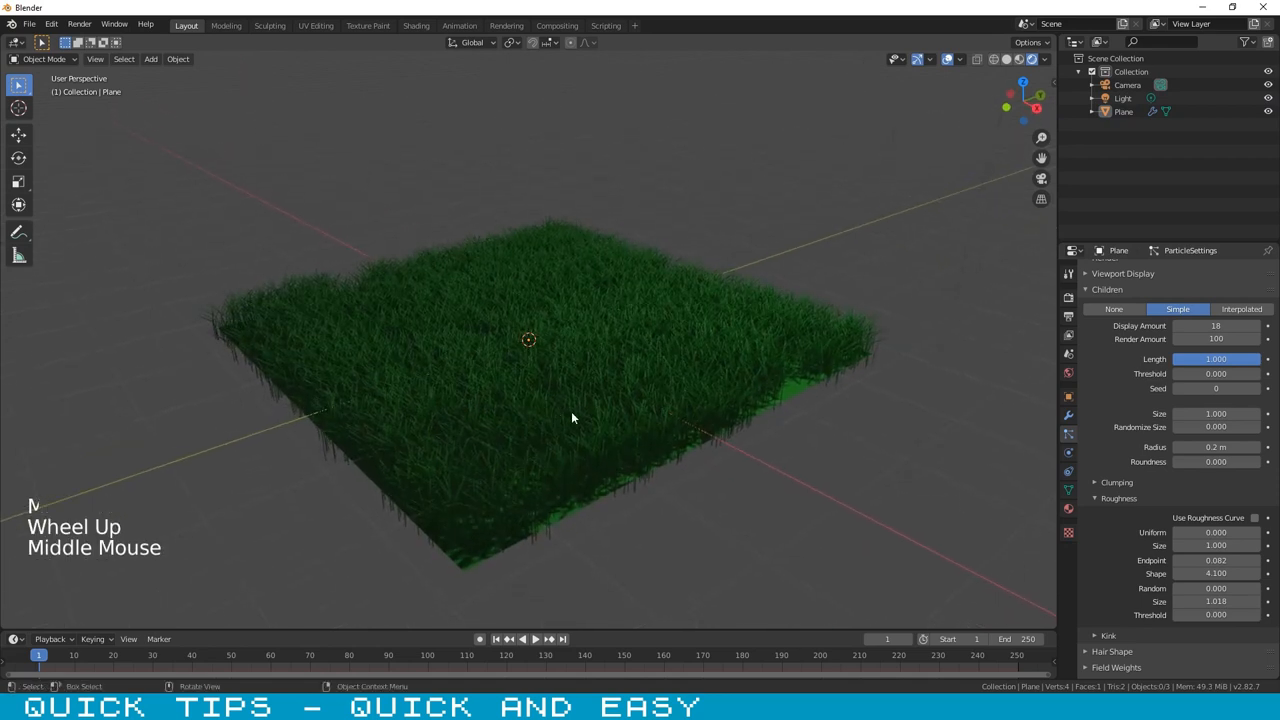